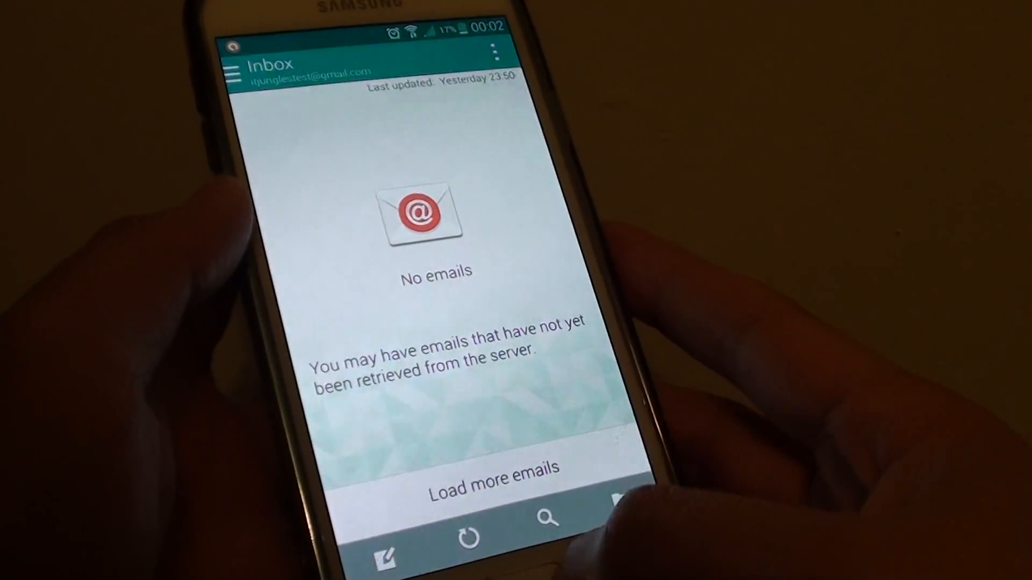
Step: Leave the empty inbox for the home screen with the Home key
{"action": "key", "text": "home"}
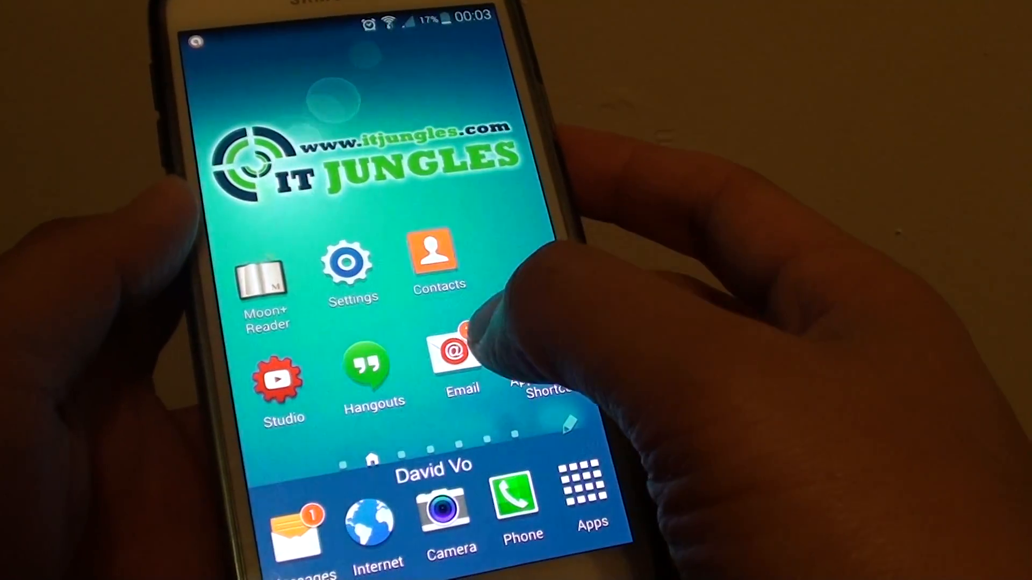
Step: Launch the Email app from its home-screen icon to show the empty inbox
{"action": "left_click", "coordinate": [458, 363]}
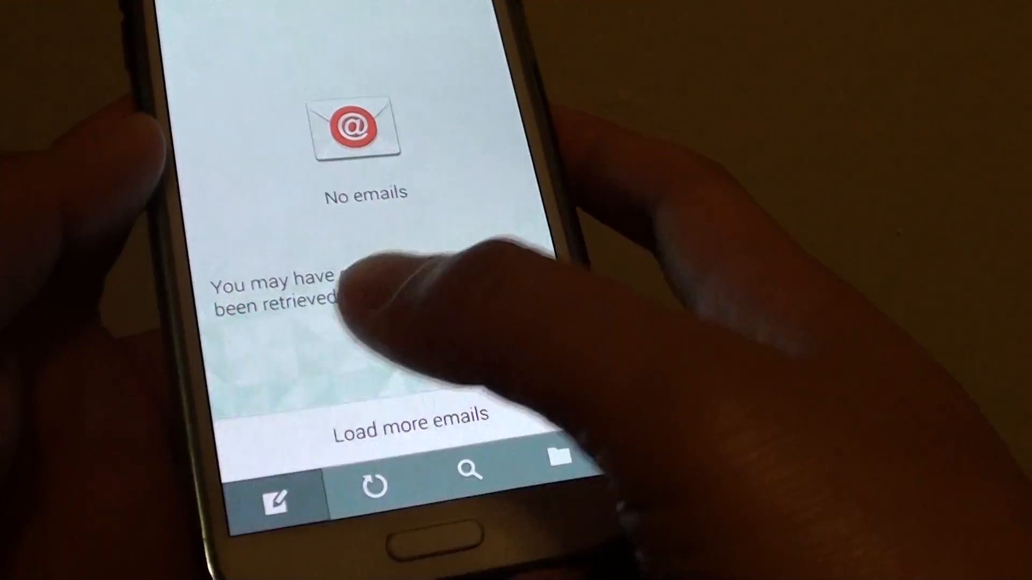
{"action": "left_click", "coordinate": [274, 499]}
{"action": "type", "text": "Test."}
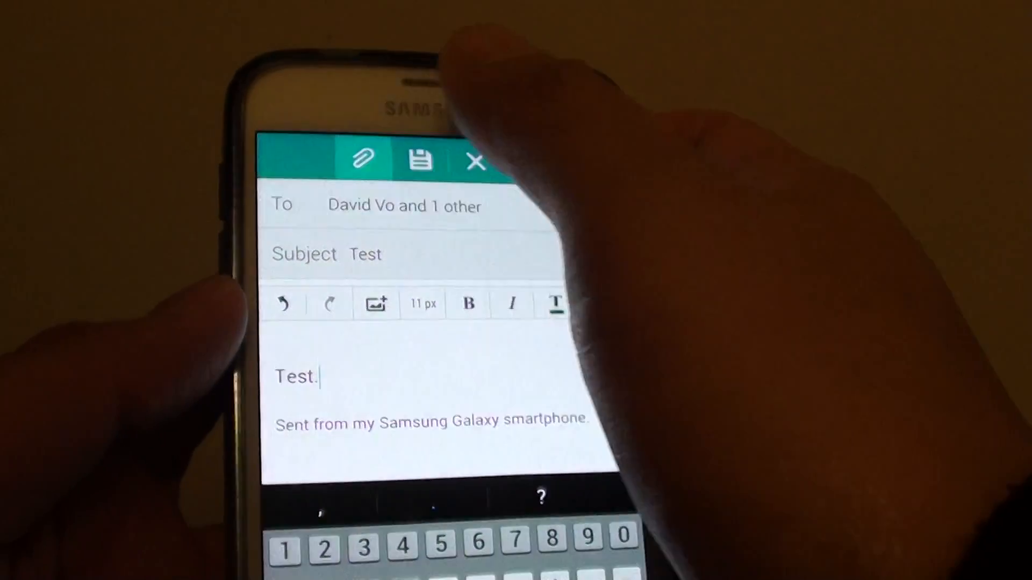
Step: Attach the background wallpaper PNG from My Files > SD card > Test
{"action": "left_click", "coordinate": [362, 159]}
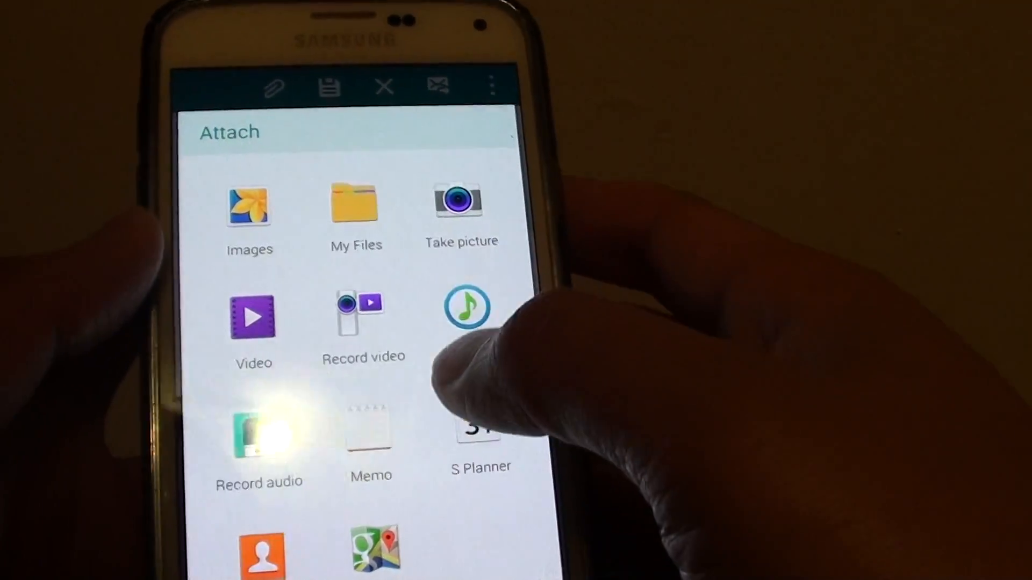
{"action": "left_click", "coordinate": [362, 316]}
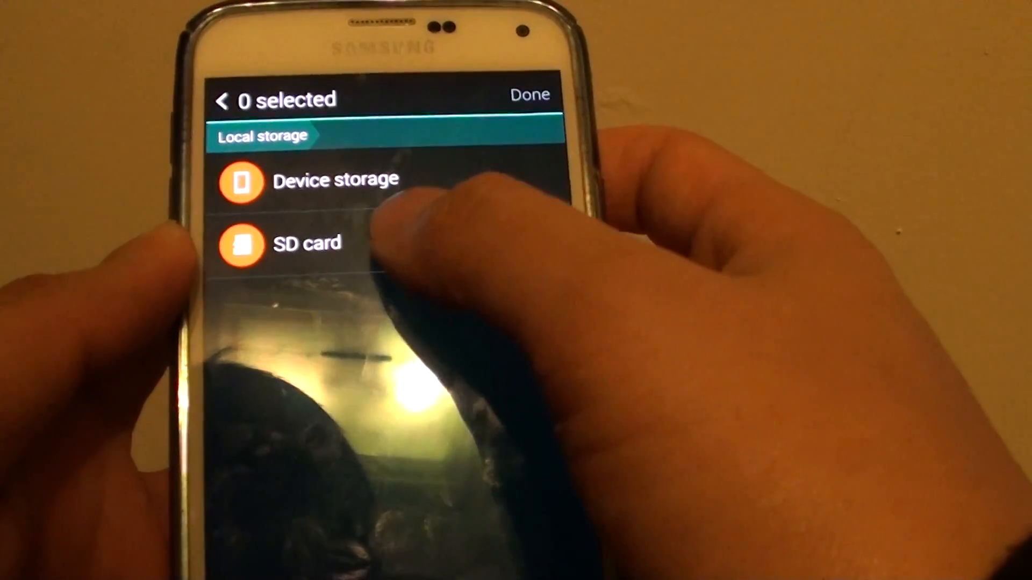
{"action": "left_click", "coordinate": [307, 242]}
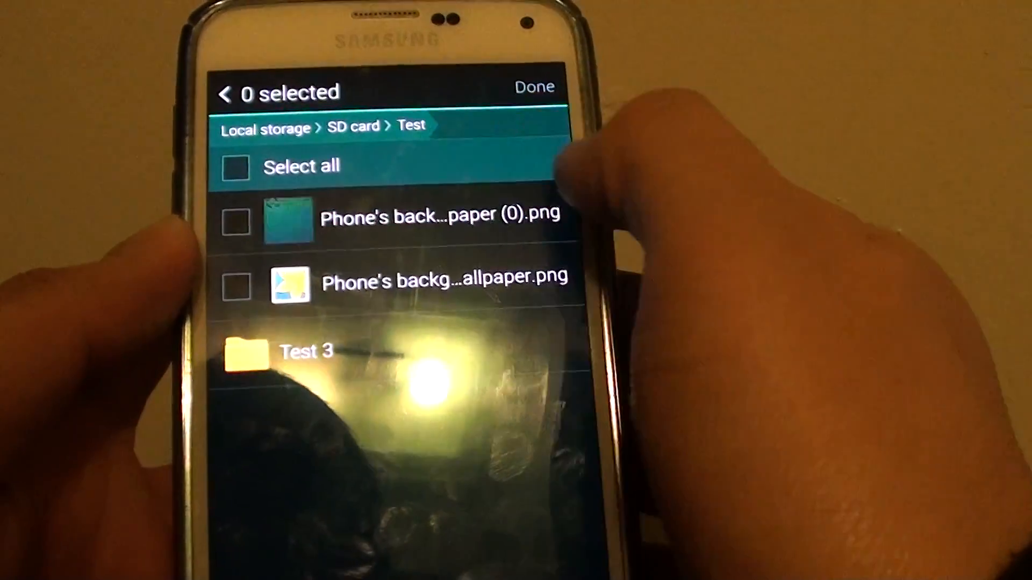
{"action": "left_click", "coordinate": [235, 221]}
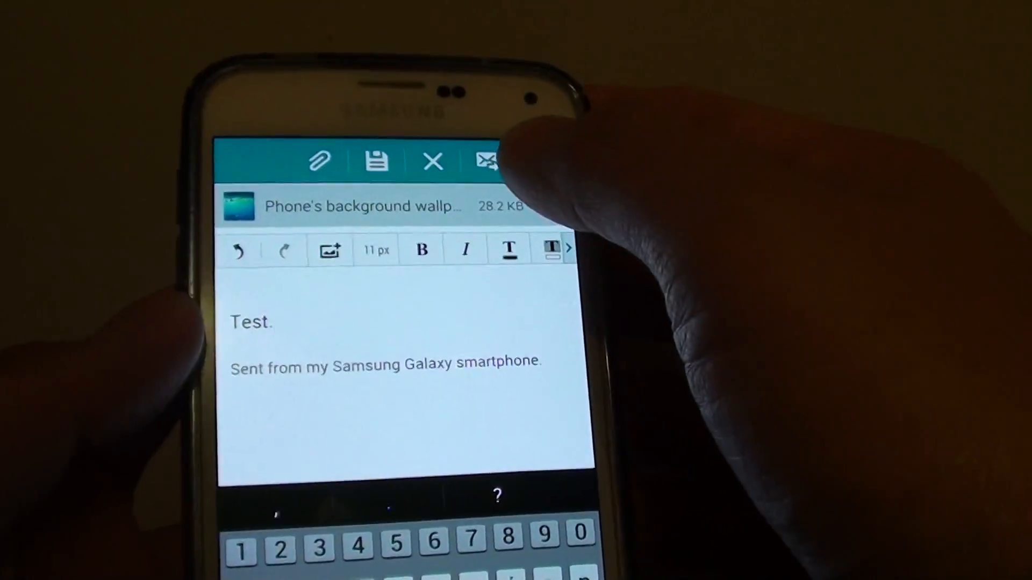
Step: Send the finished email and return to the inbox
{"action": "left_click", "coordinate": [487, 160]}
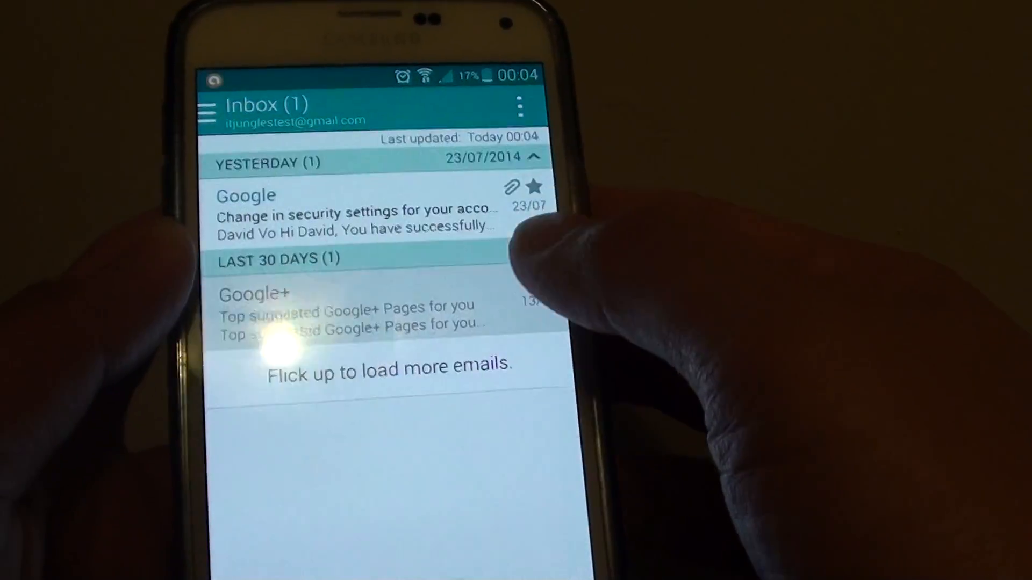